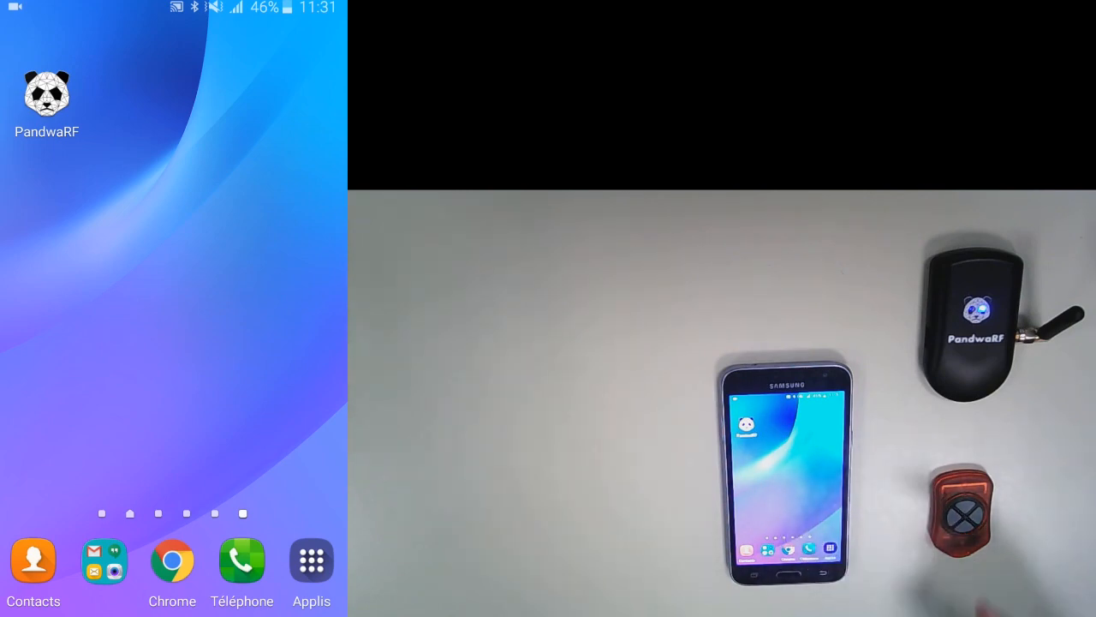
- Launch PandwaRF and close the Tip 9 dialog so the device scan runs
{"action": "left_click", "coordinate": [48, 94]}
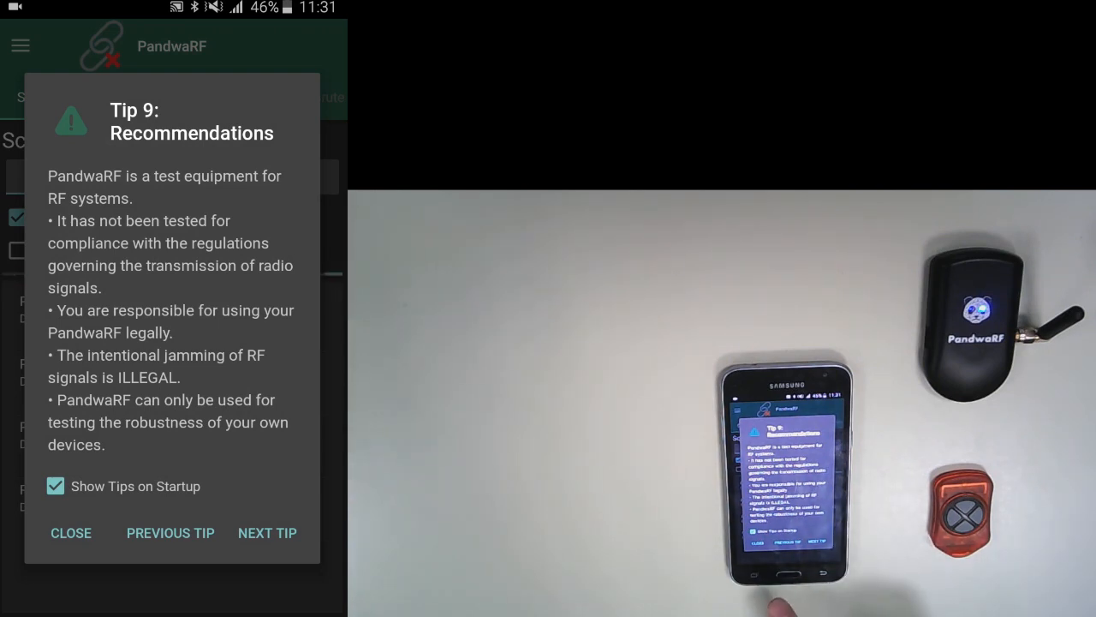
{"action": "left_click", "coordinate": [71, 533]}
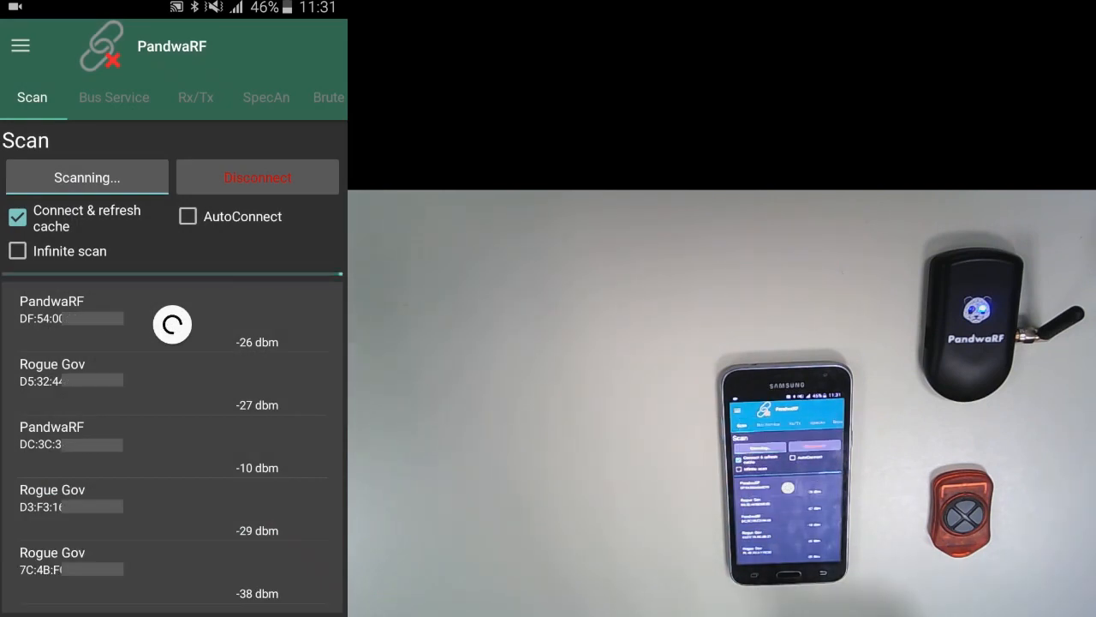
- Connect to the listed PandwaRF dongle to see its Ready status and 99% battery
{"action": "left_click", "coordinate": [51, 436]}
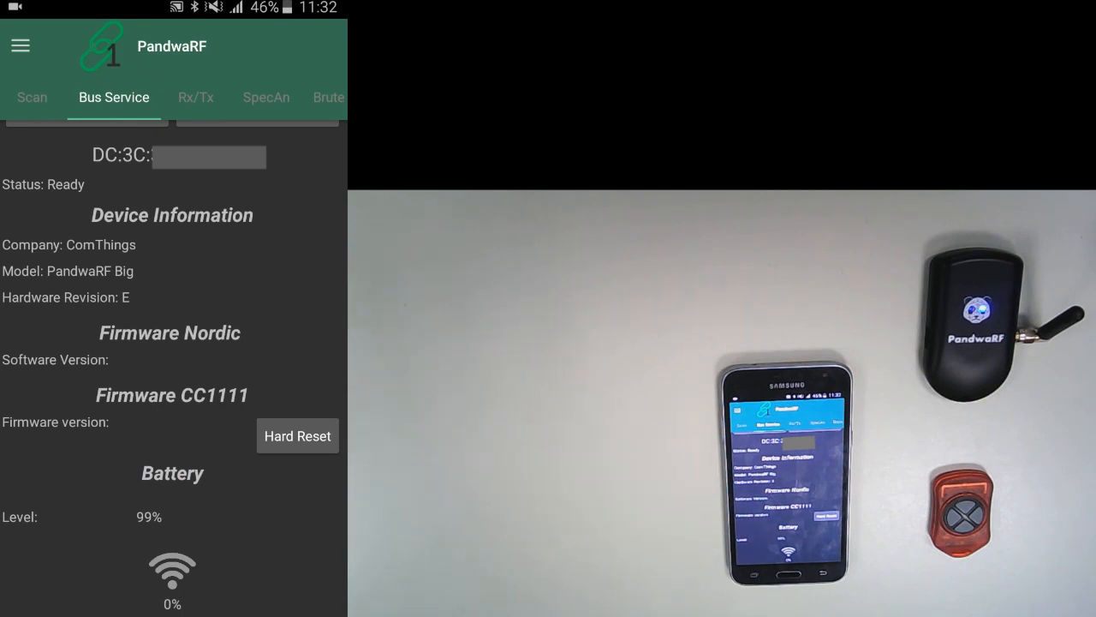
- Show the Rx/Tx page at 433 913 879 Hz, ASK/OOK, 3200 bits/s
{"action": "left_click", "coordinate": [196, 97]}
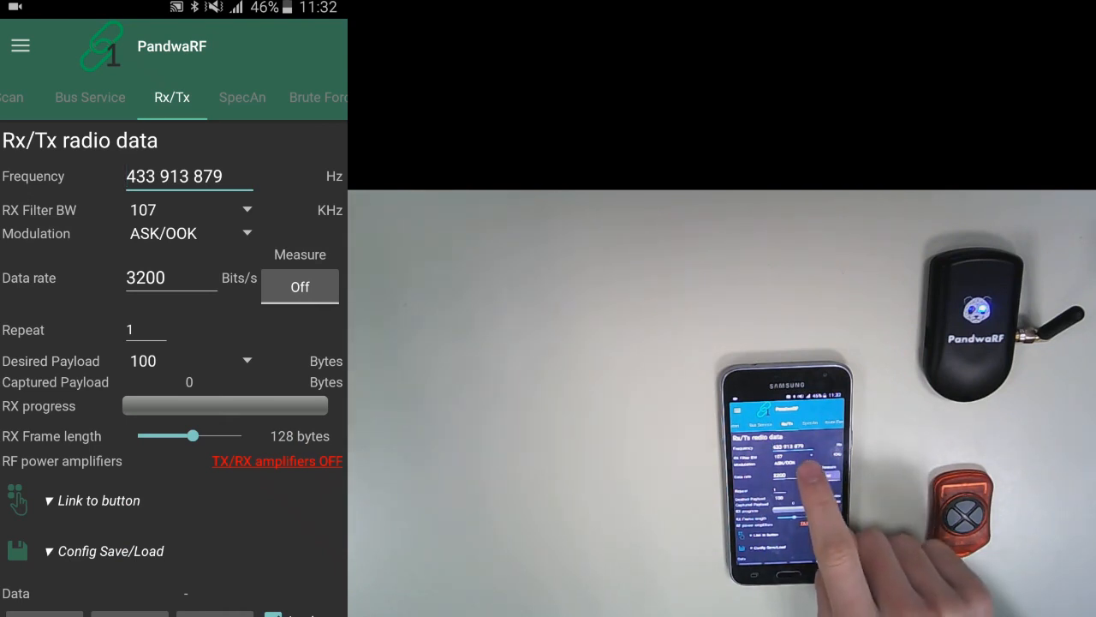
{"action": "mouse_move", "coordinate": [805, 514]}
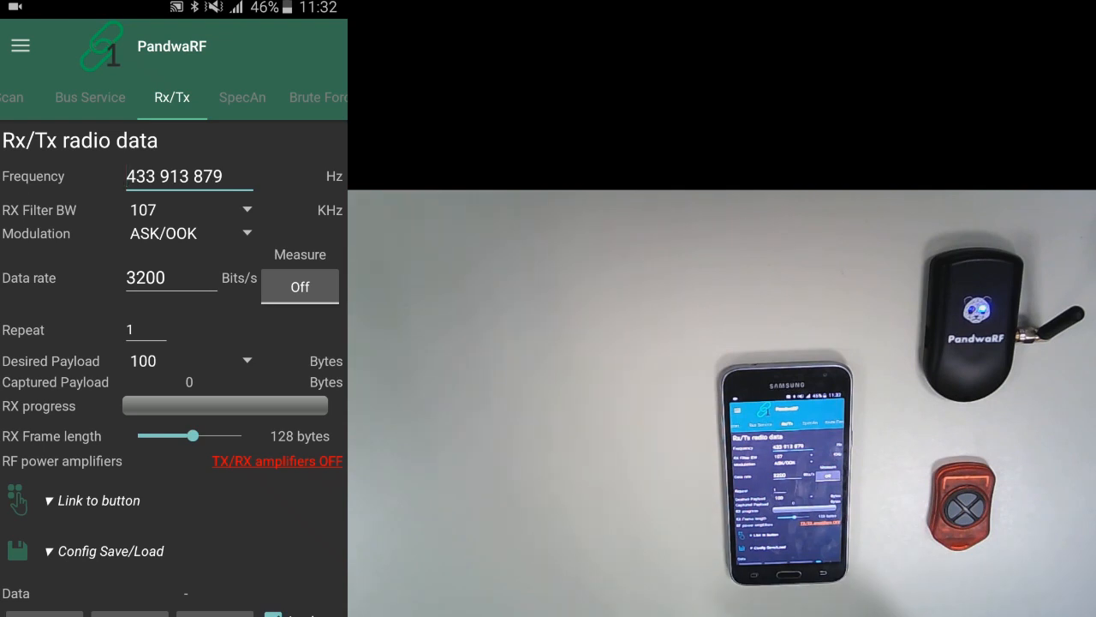
- Measure the remote's data rate, yielding 4 911 bits/s
{"action": "left_click", "coordinate": [300, 286]}
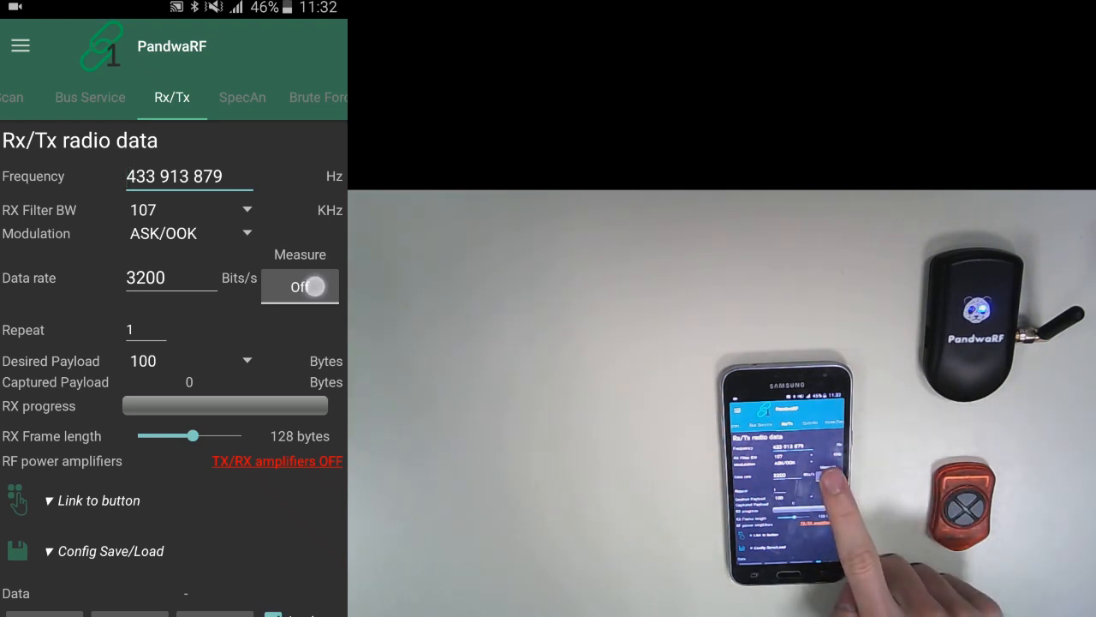
{"action": "left_click", "coordinate": [299, 286]}
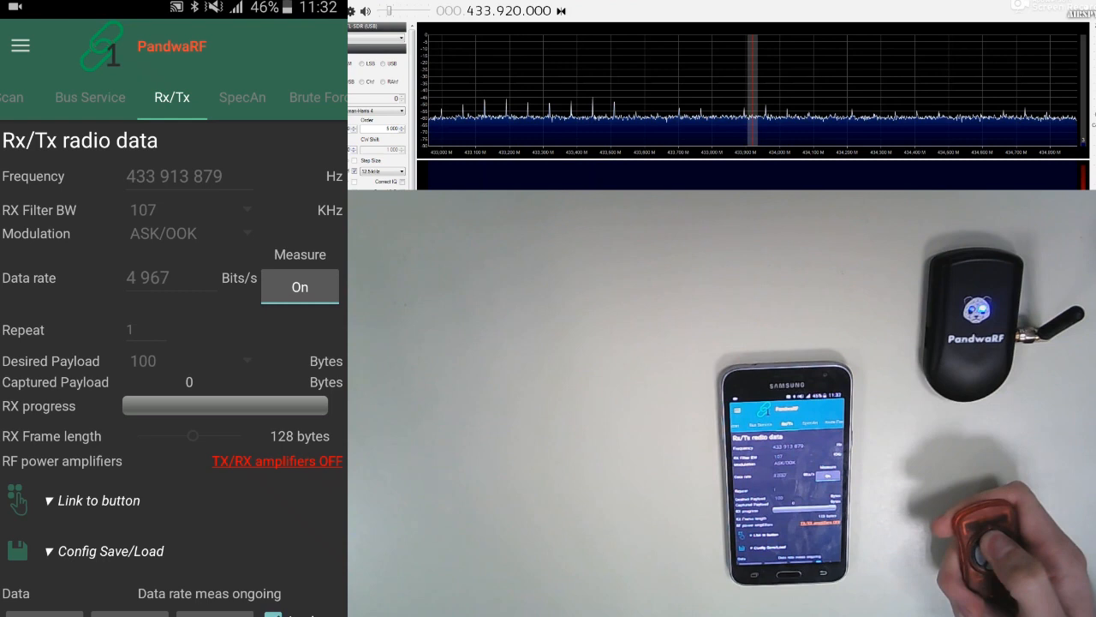
{"action": "left_click", "coordinate": [299, 286]}
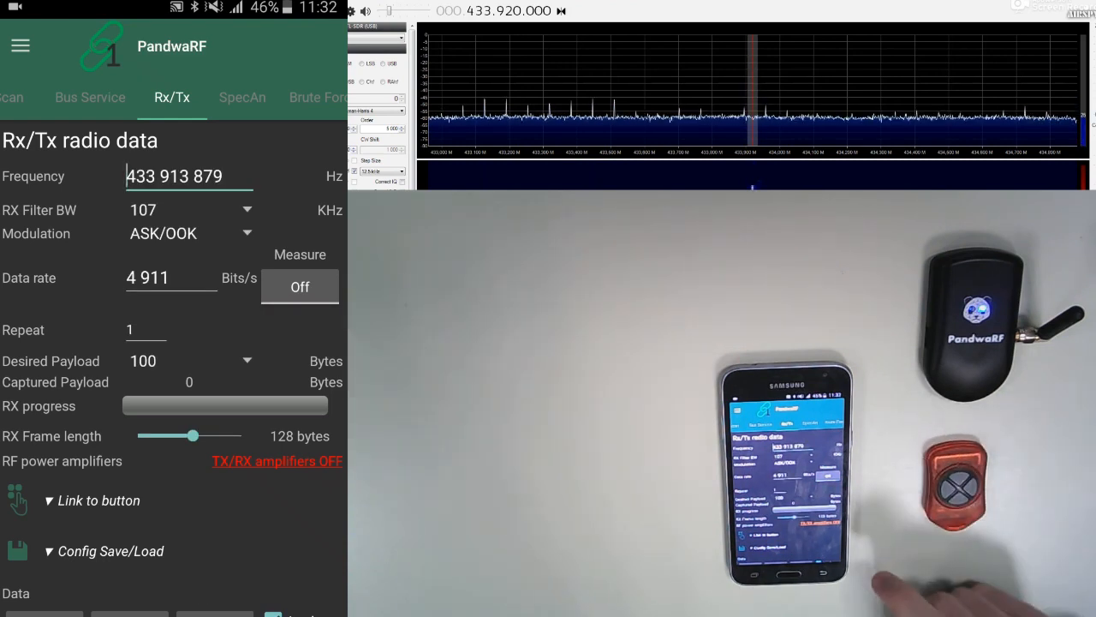
- Sniff 128 bytes from the remote and transmit the captured signal back
{"action": "scroll", "scroll_direction": "down", "scroll_amount": 3}
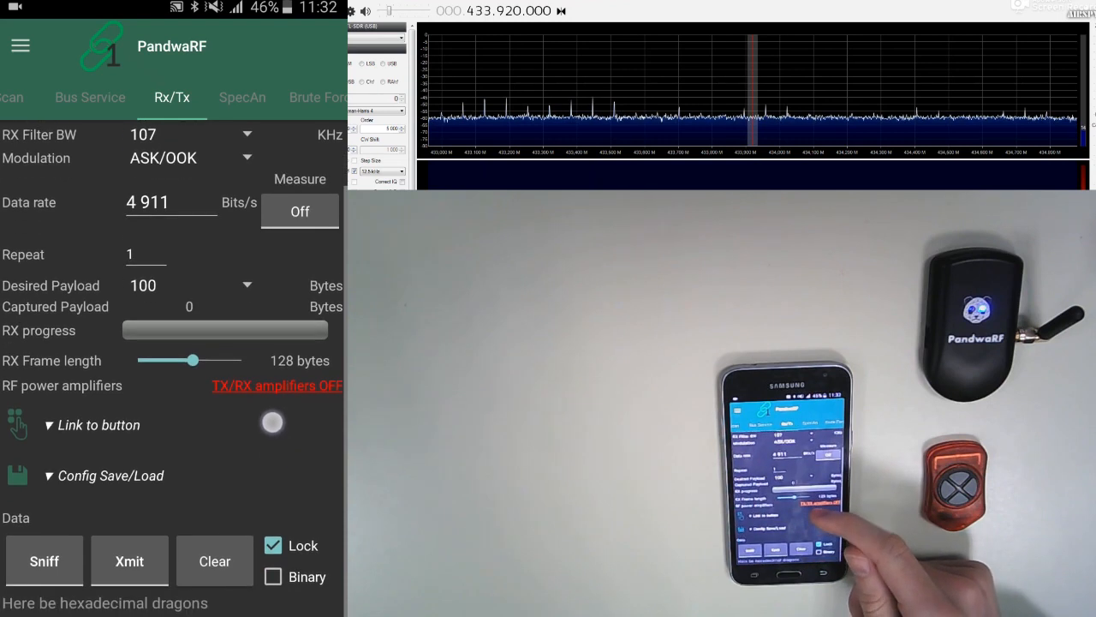
{"action": "left_click", "coordinate": [43, 561]}
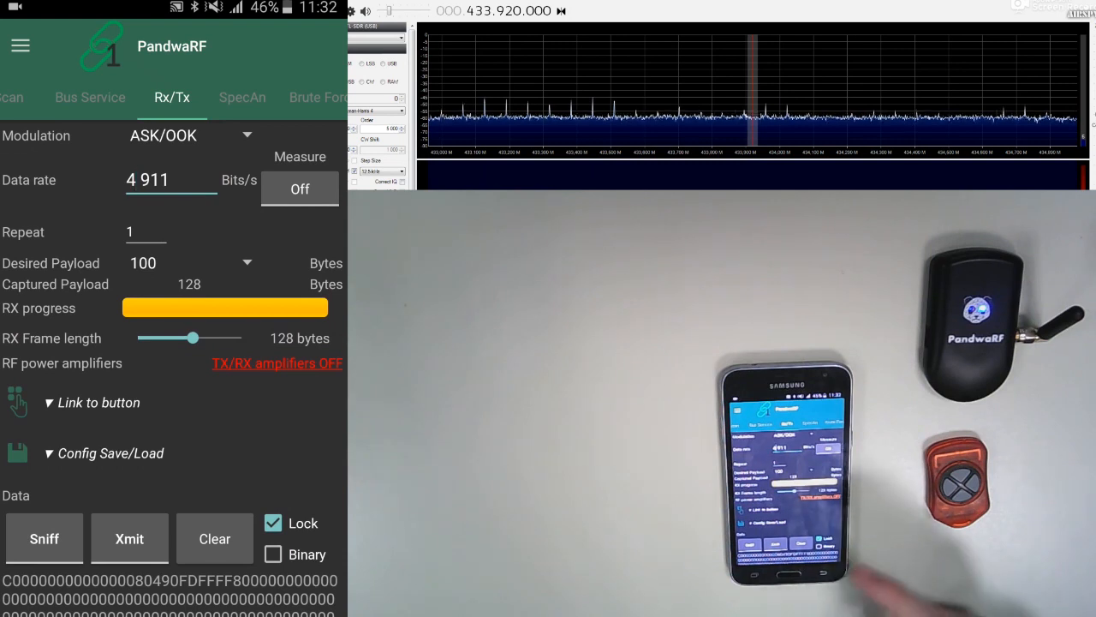
{"action": "left_click", "coordinate": [130, 538]}
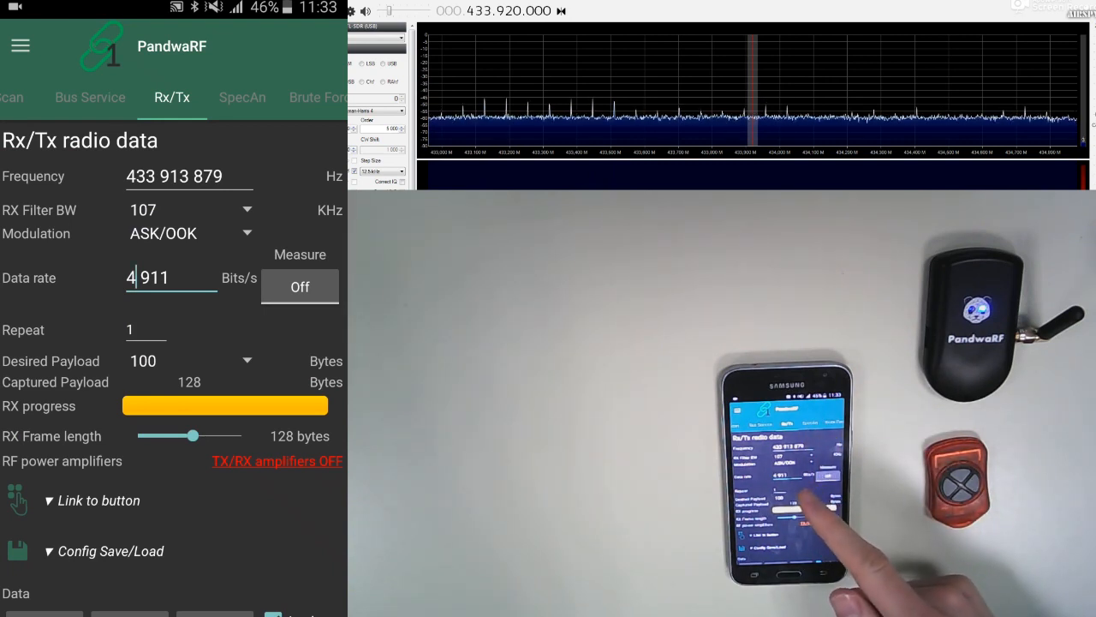
- Run a SpecAn scan over 433–434.3 MHz showing only the RSSI trace
{"action": "left_click", "coordinate": [172, 97]}
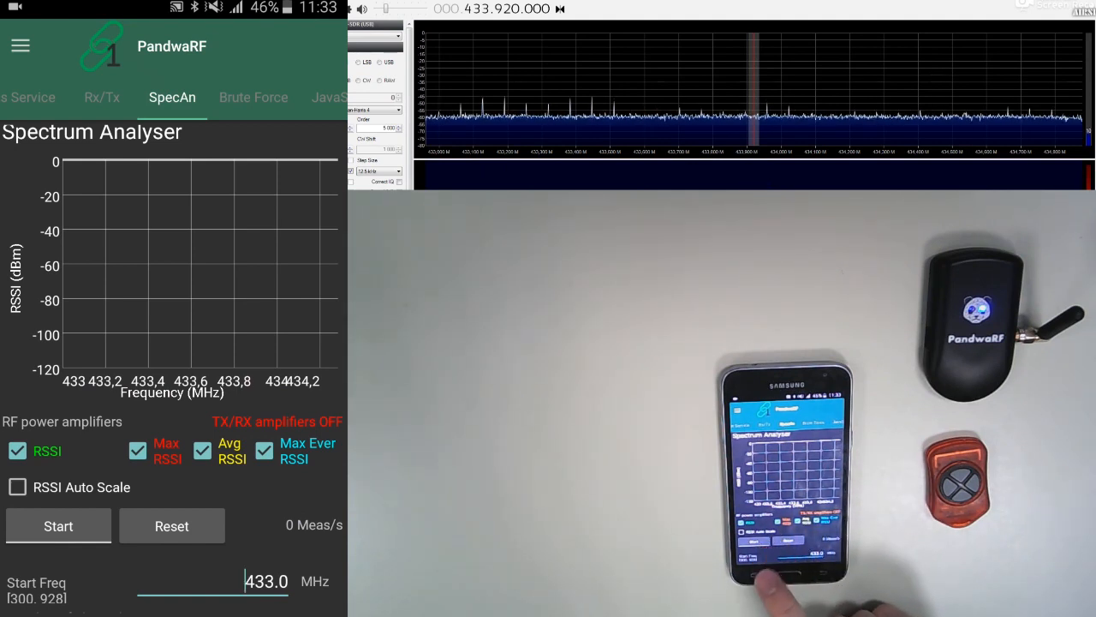
{"action": "left_click", "coordinate": [138, 451]}
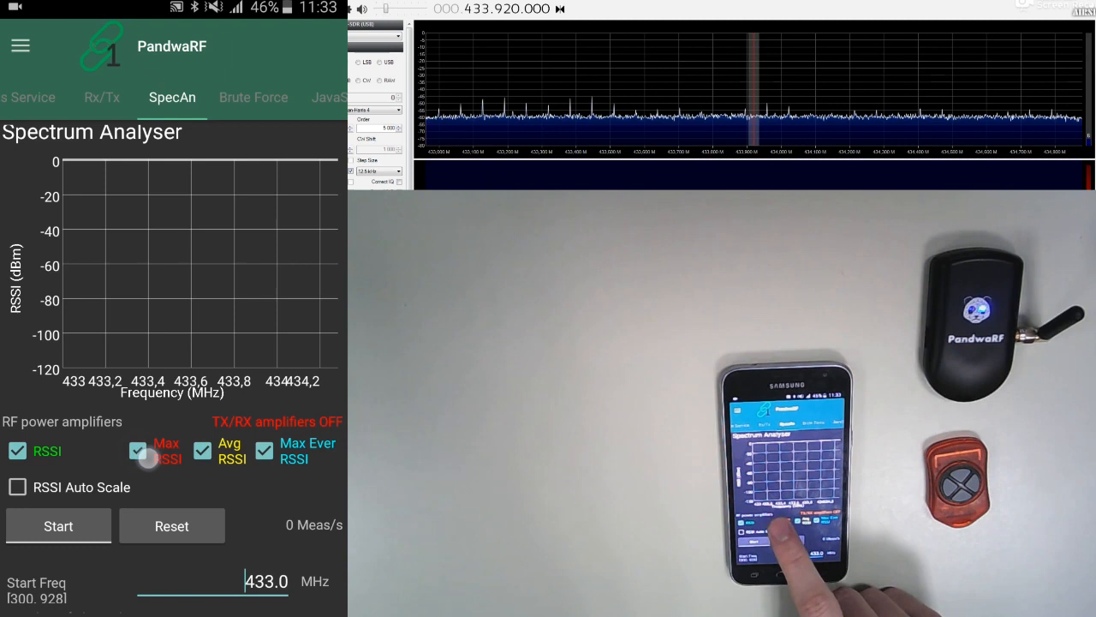
{"action": "left_click", "coordinate": [138, 451]}
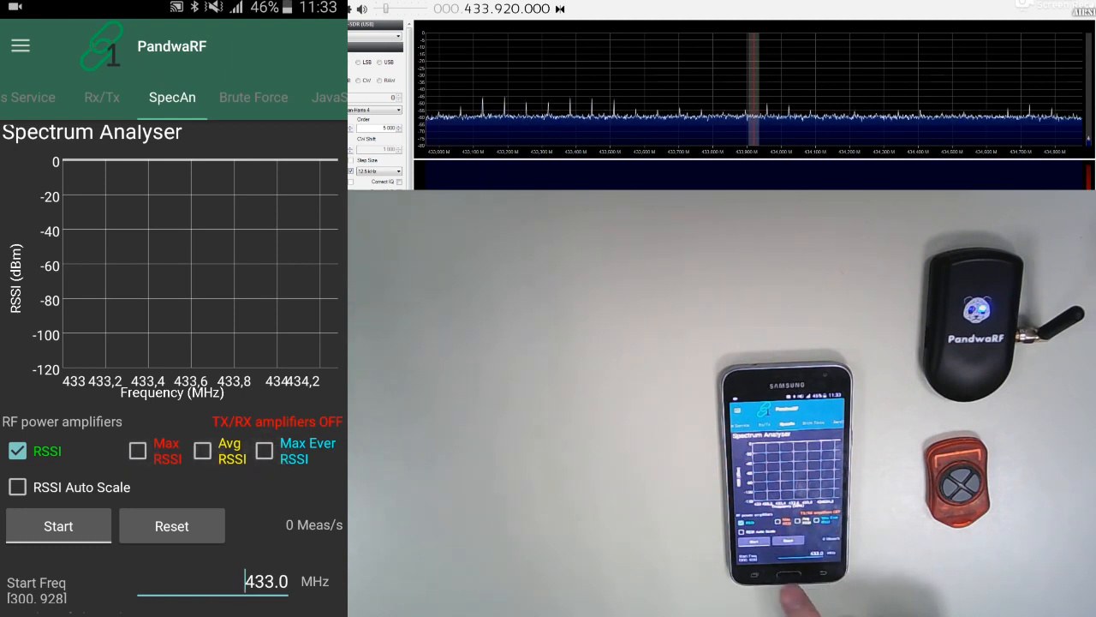
{"action": "left_click", "coordinate": [57, 525]}
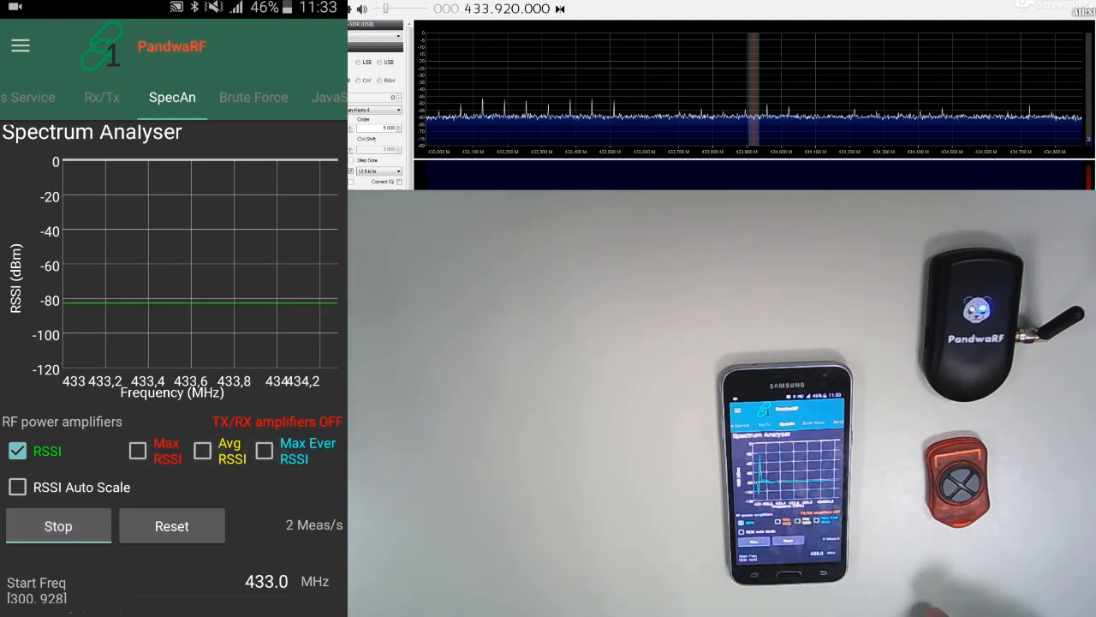
{"action": "left_click", "coordinate": [959, 488]}
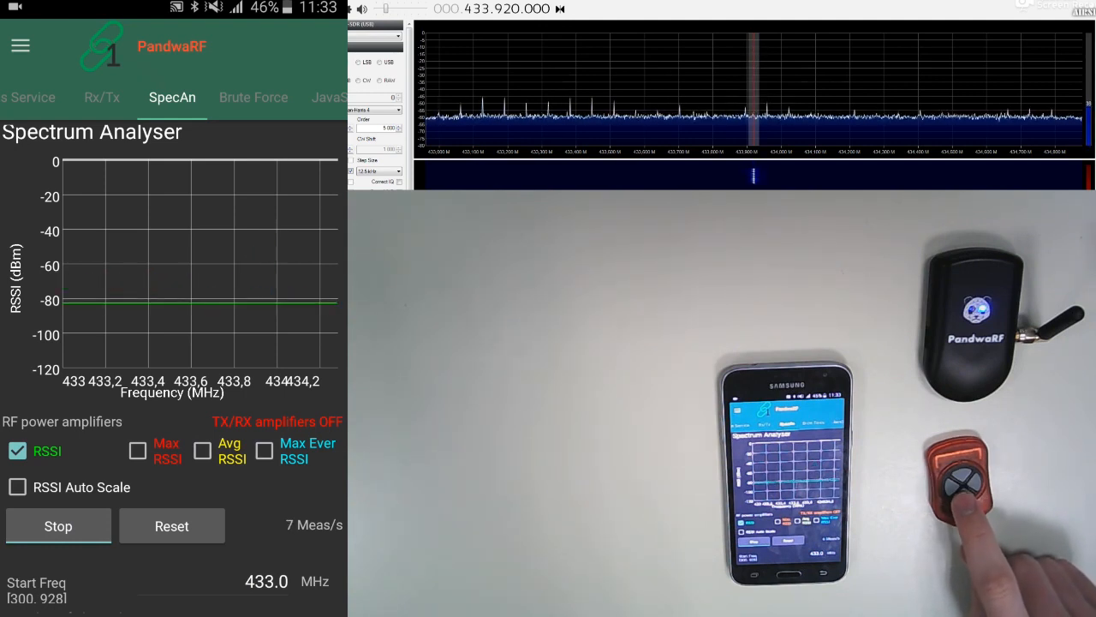
{"action": "left_click", "coordinate": [960, 484]}
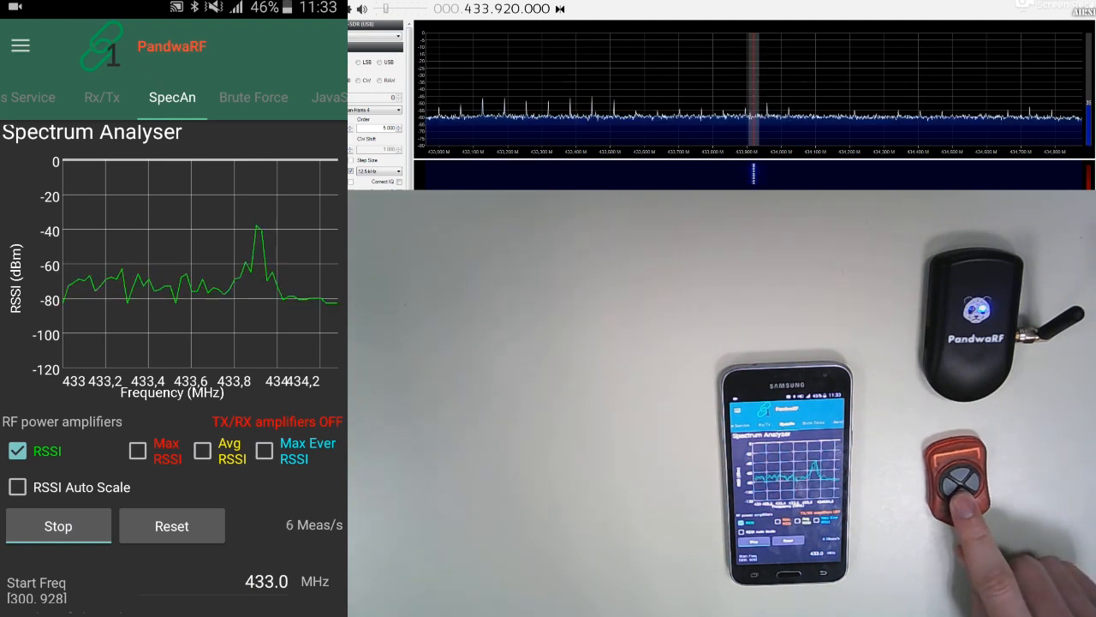
{"action": "left_click", "coordinate": [959, 493]}
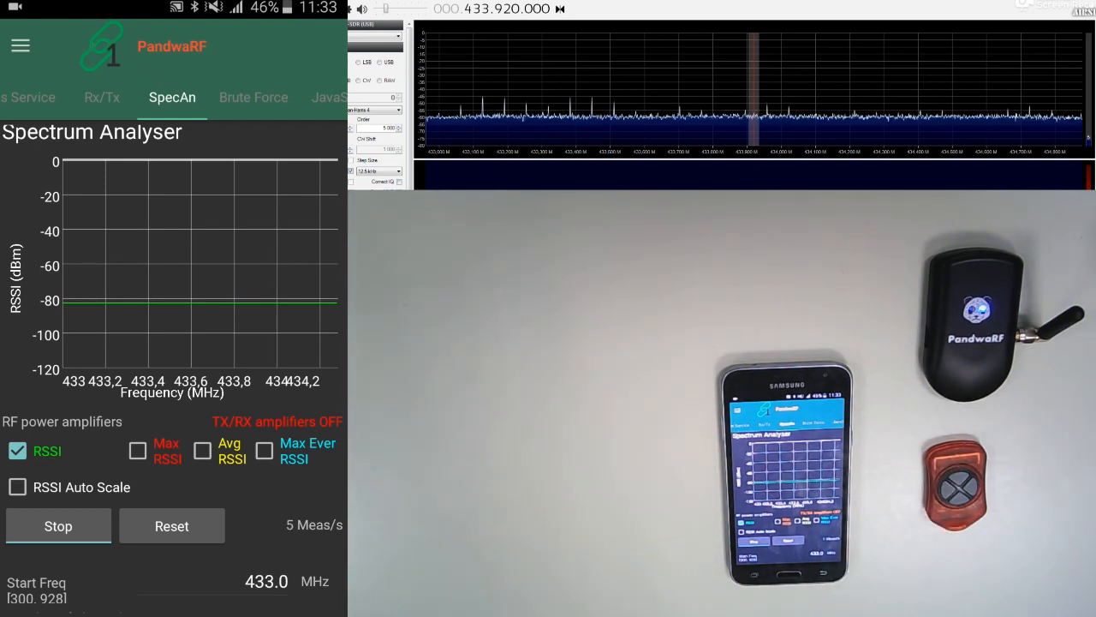
{"action": "left_click", "coordinate": [58, 526]}
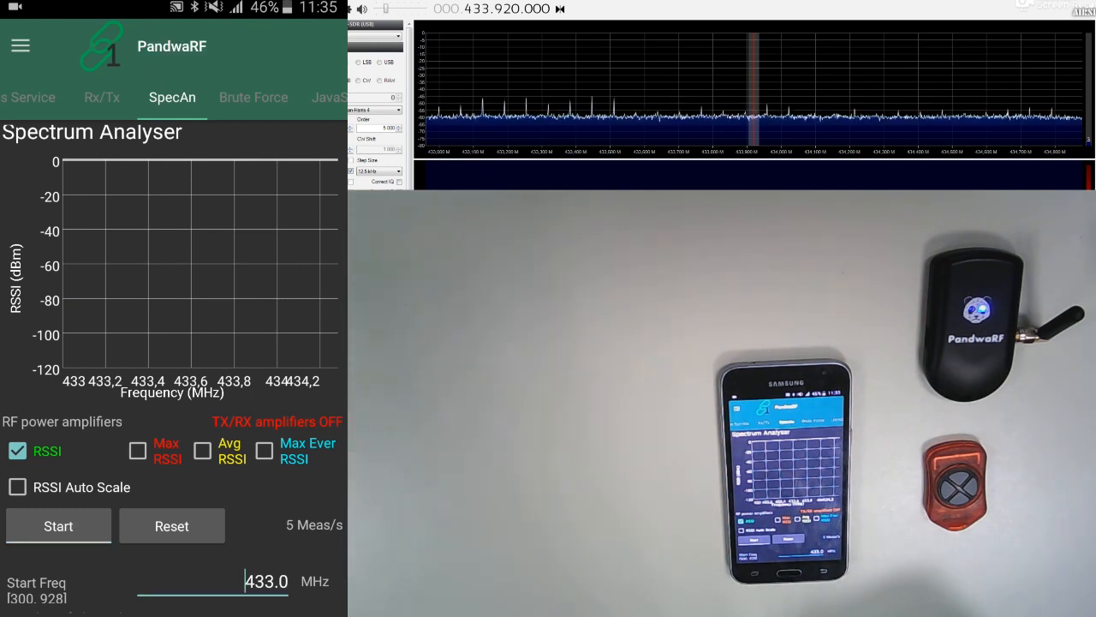
- Show the Brute Force page for Forecum Model_1 Home Alarm at 433 890 000 Hz
{"action": "left_click", "coordinate": [253, 97]}
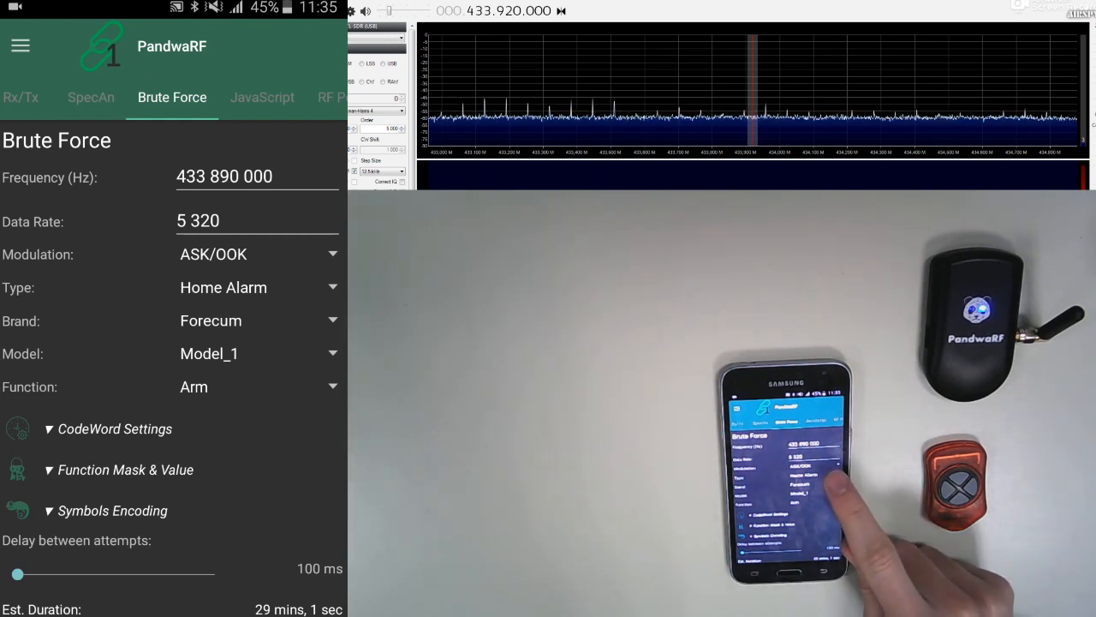
- Start a brute force attack on the Home Alarm's Arm function
{"action": "left_click", "coordinate": [257, 287]}
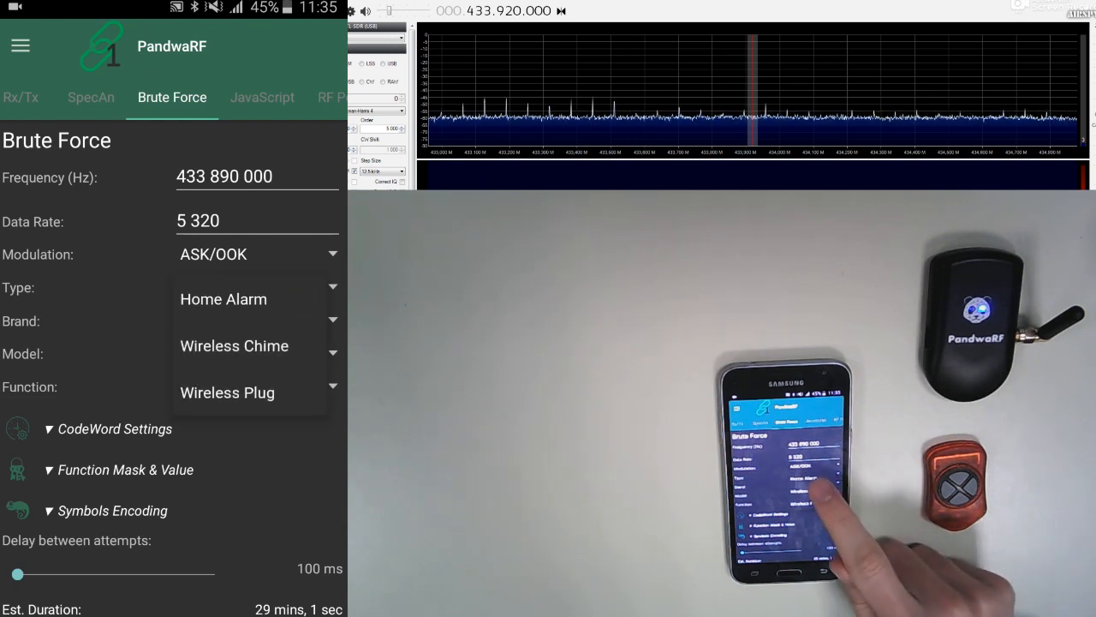
{"action": "left_click", "coordinate": [223, 298]}
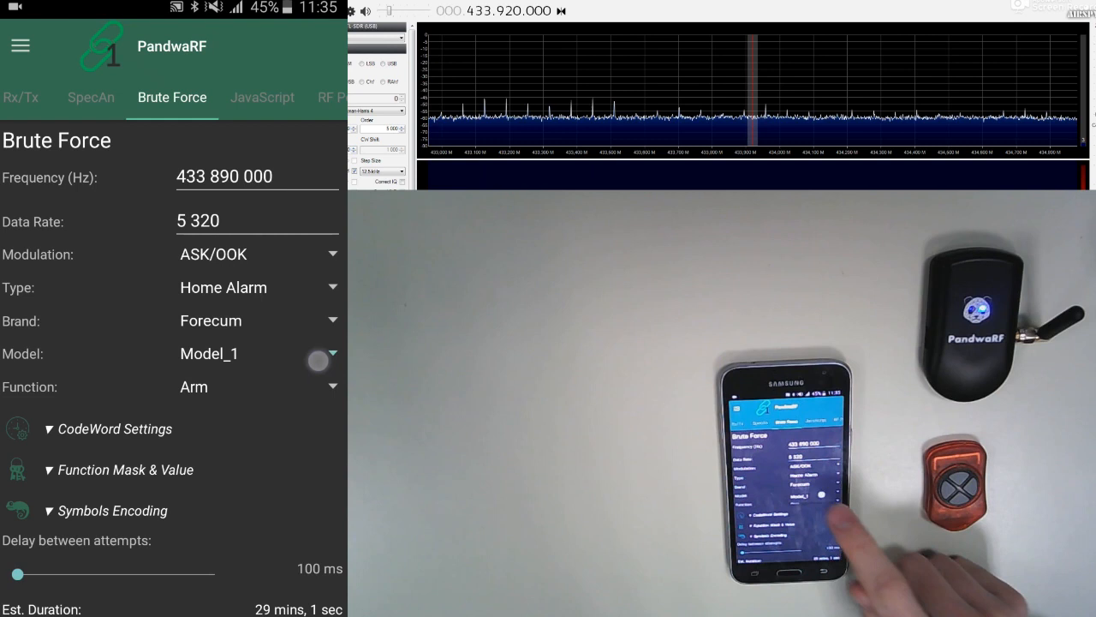
{"action": "left_click", "coordinate": [257, 387]}
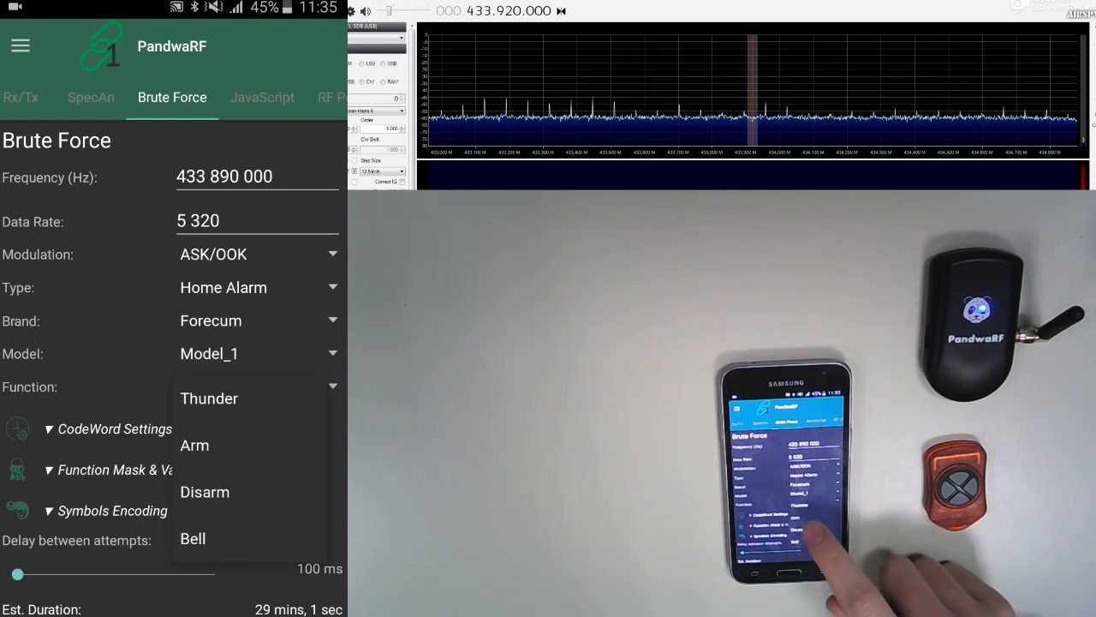
{"action": "left_click", "coordinate": [195, 445]}
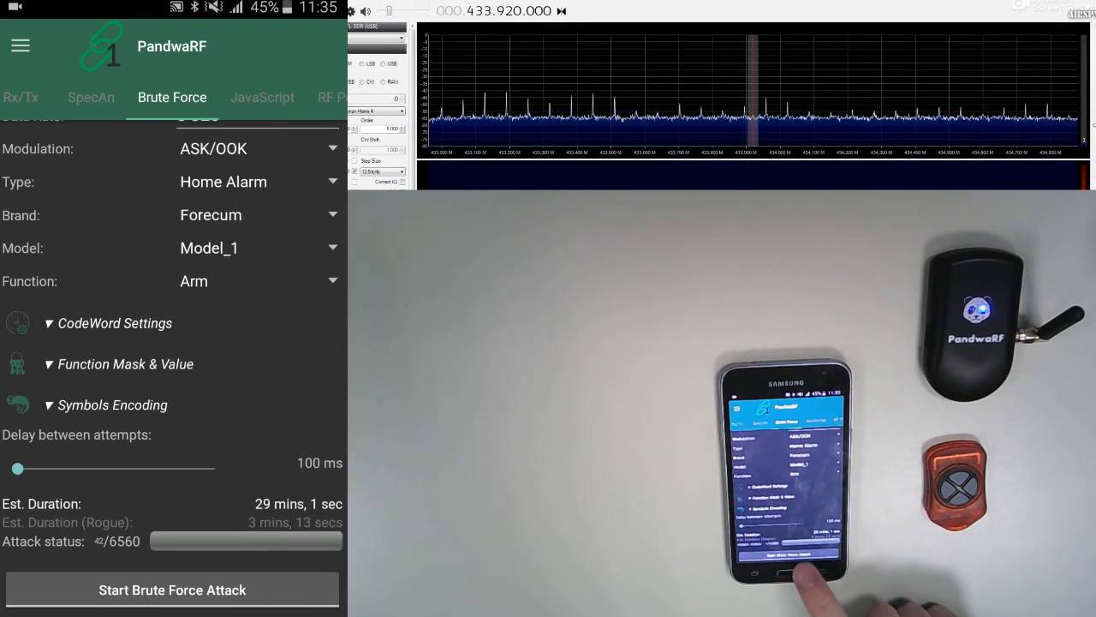
{"action": "left_click", "coordinate": [172, 589]}
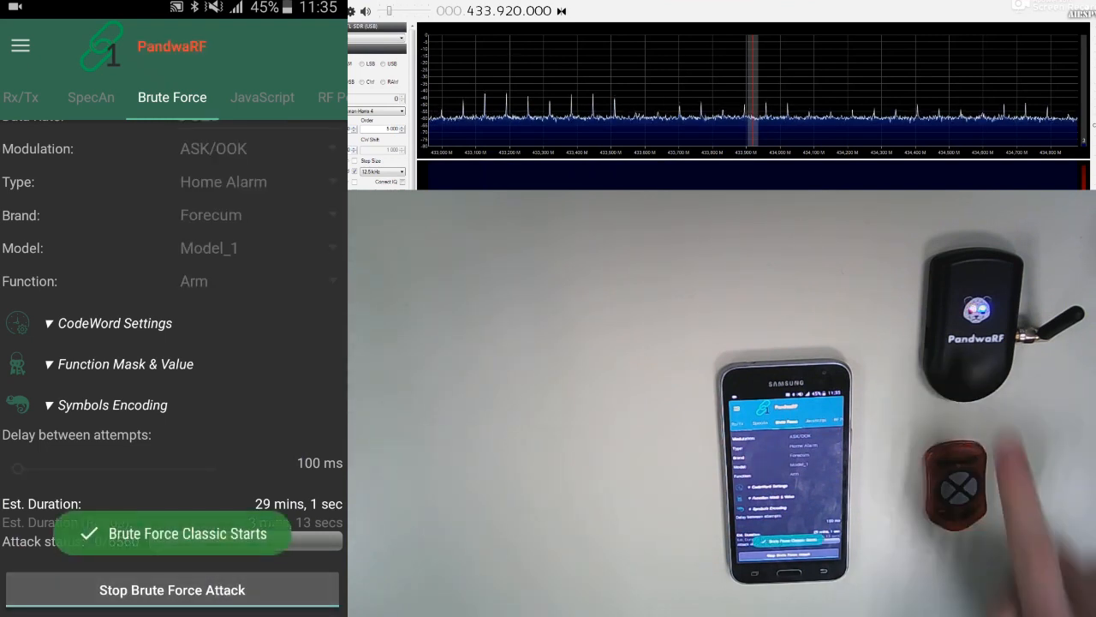